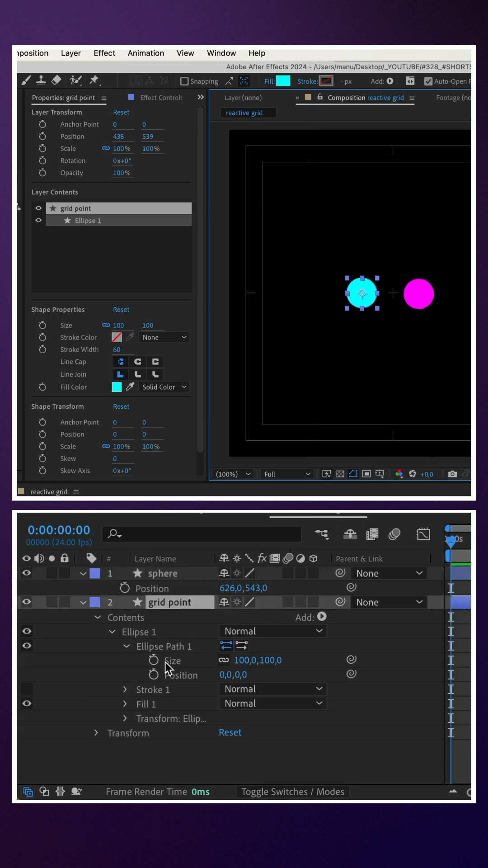
# Step: Add an expression to the grid point's Ellipse Path 1 Size property
pyautogui.click(154, 660)
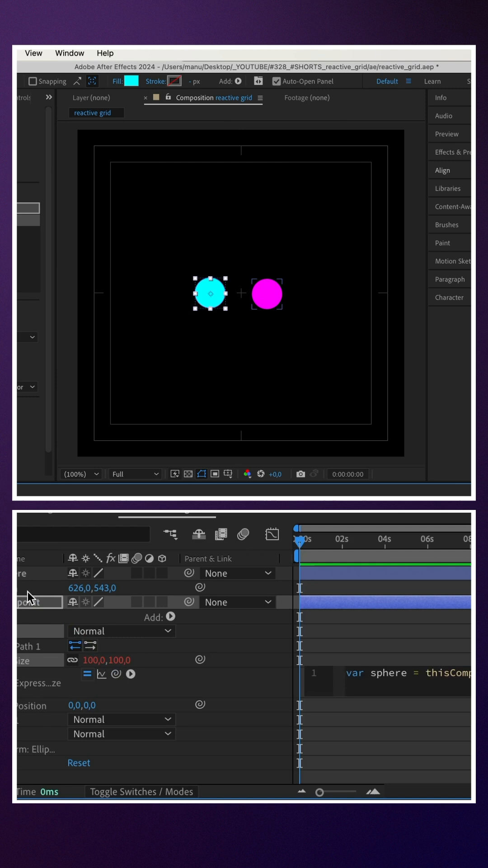
# Step: Write var d = length(position,sphere); and begin the ease() line
pyautogui.write('var')
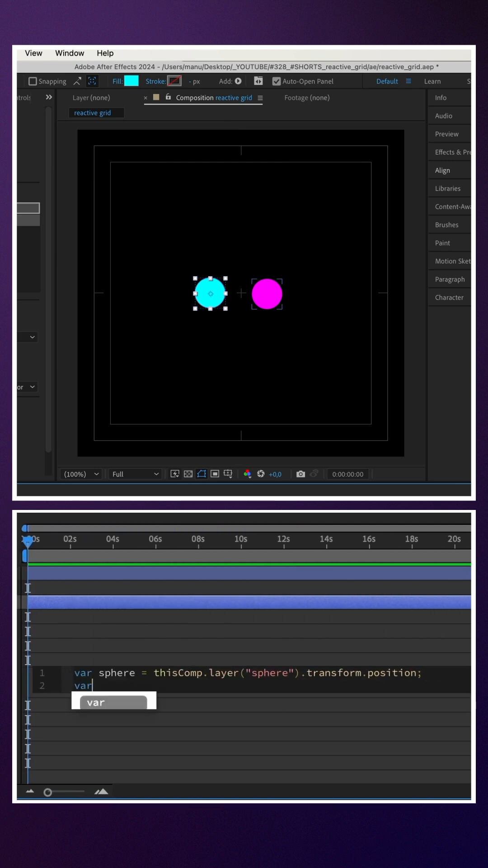
pyautogui.write('d =')
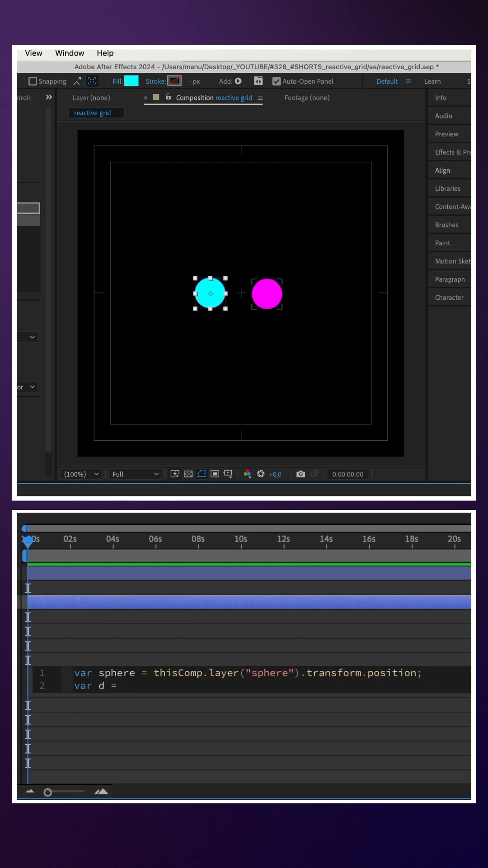
pyautogui.write('length()')
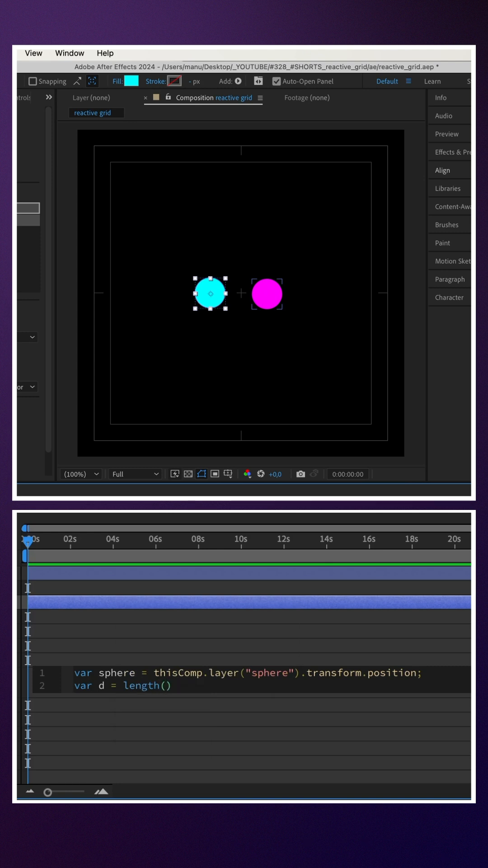
pyautogui.write('position,sphere')
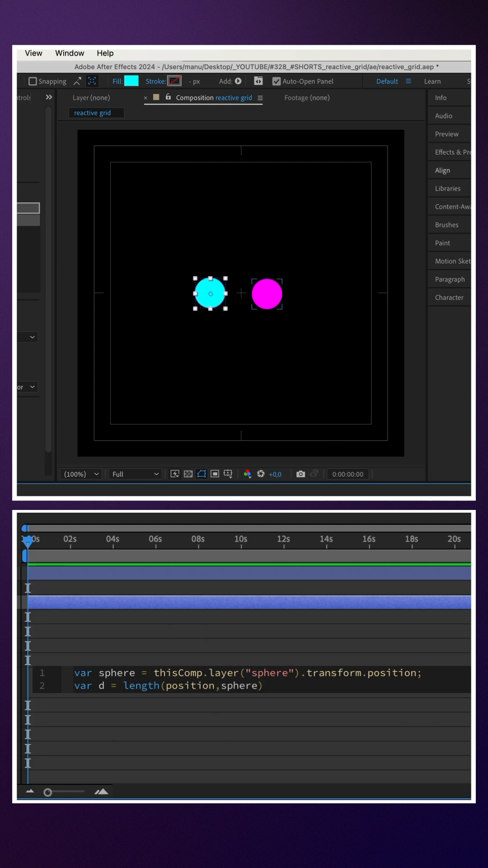
pyautogui.write(';')
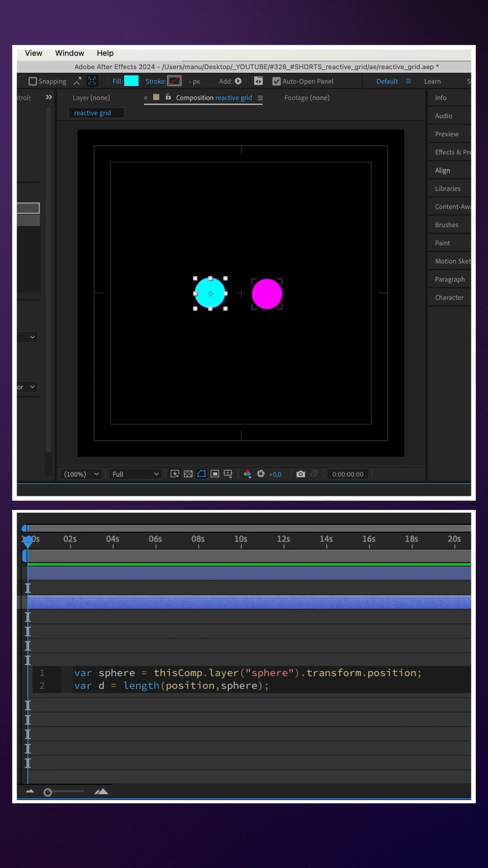
pyautogui.write('ease(d,0,')
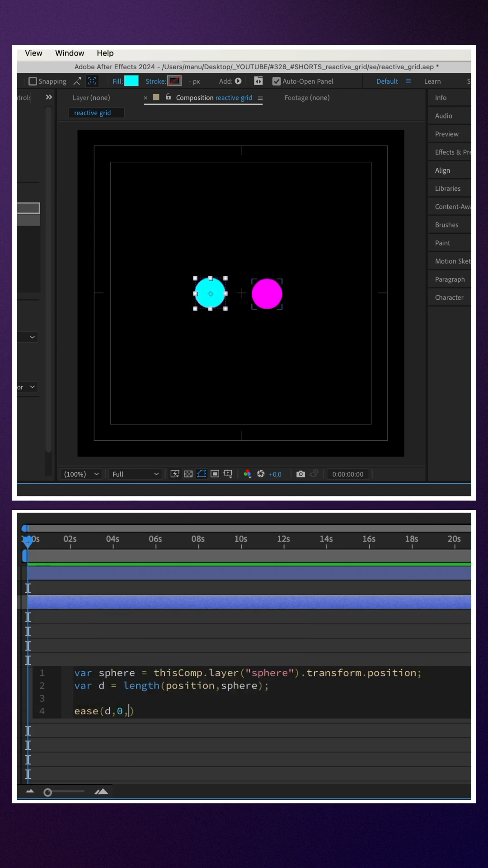
# Step: Complete ease(d,0,500,[0,0],[100,100]) mapping distance to size
pyautogui.write('500,')
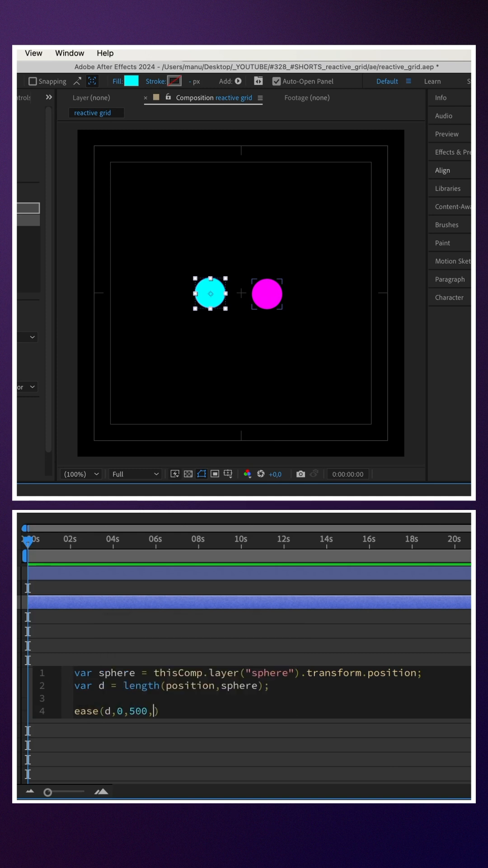
pyautogui.write('[0,0]')
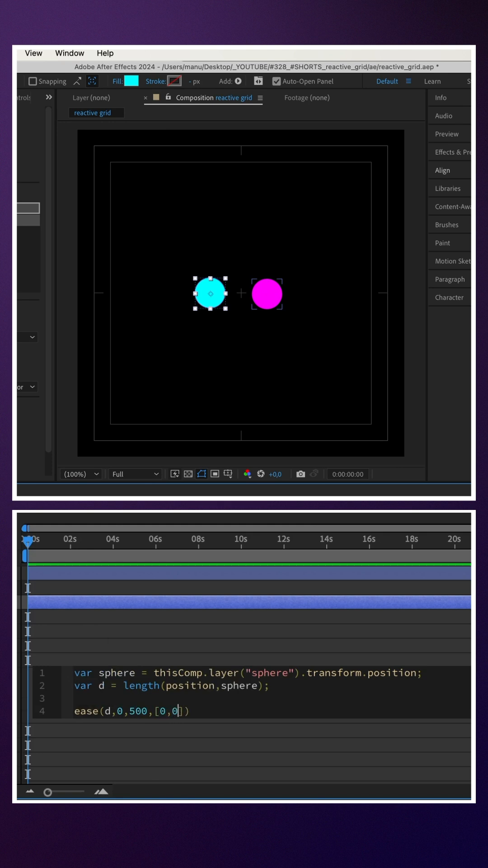
pyautogui.write(',')
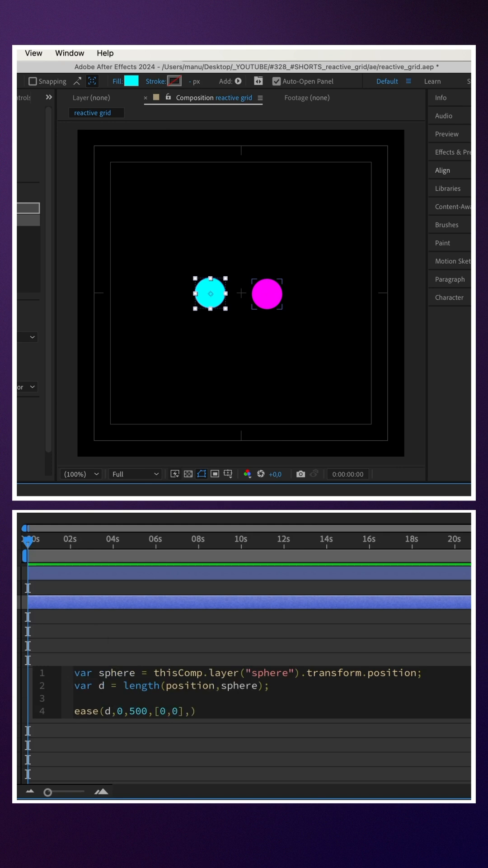
pyautogui.write('[]')
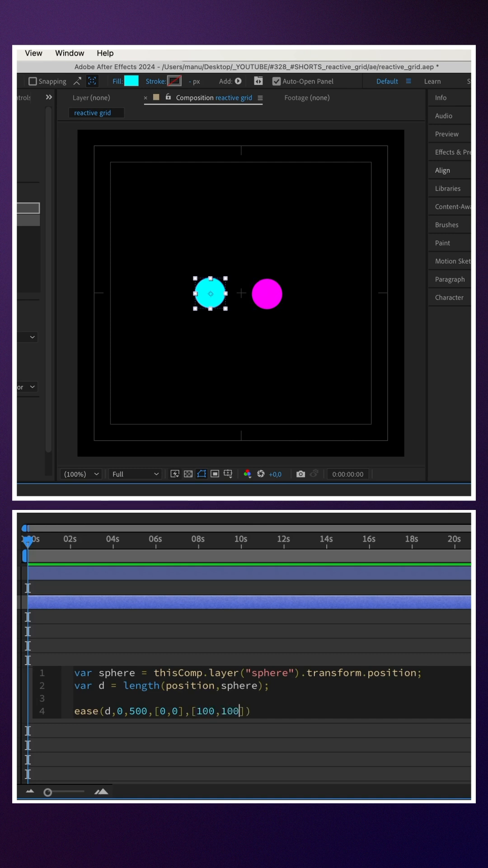
# Step: Commit the Size expression and drag the magenta sphere right so the cyan point grows
pyautogui.click(266, 294)
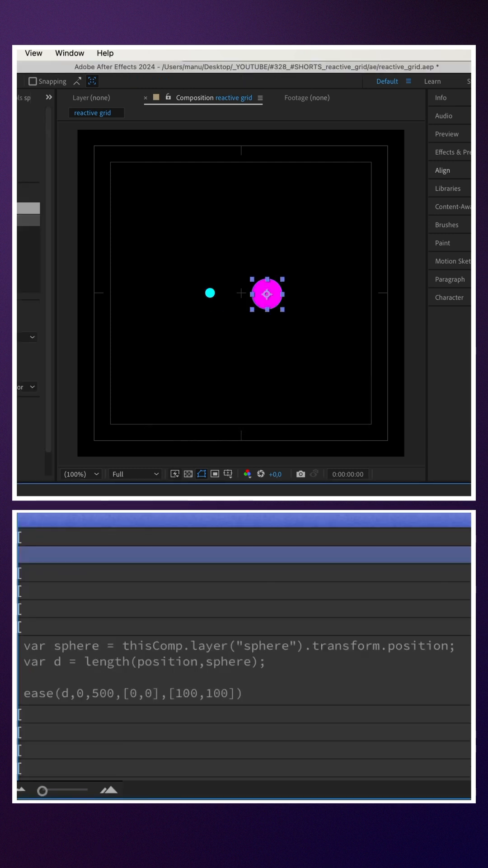
pyautogui.moveTo(266, 293); pyautogui.dragTo(305, 293)
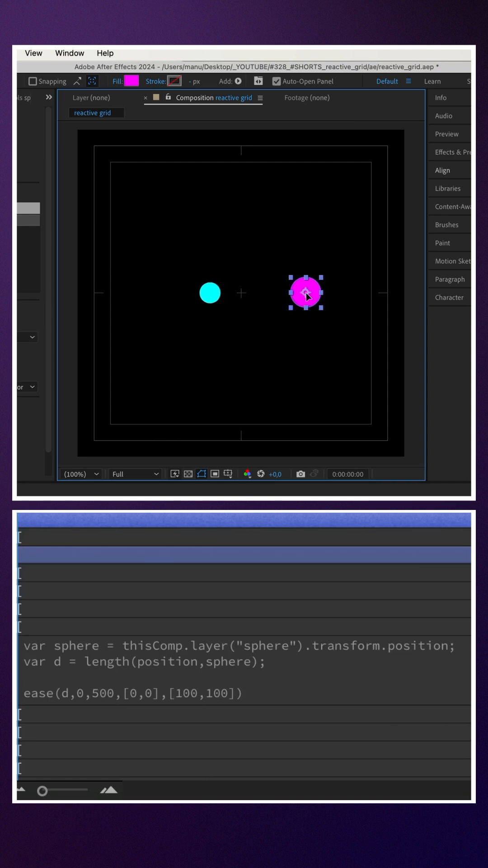
pyautogui.moveTo(305, 293); pyautogui.dragTo(311, 294)
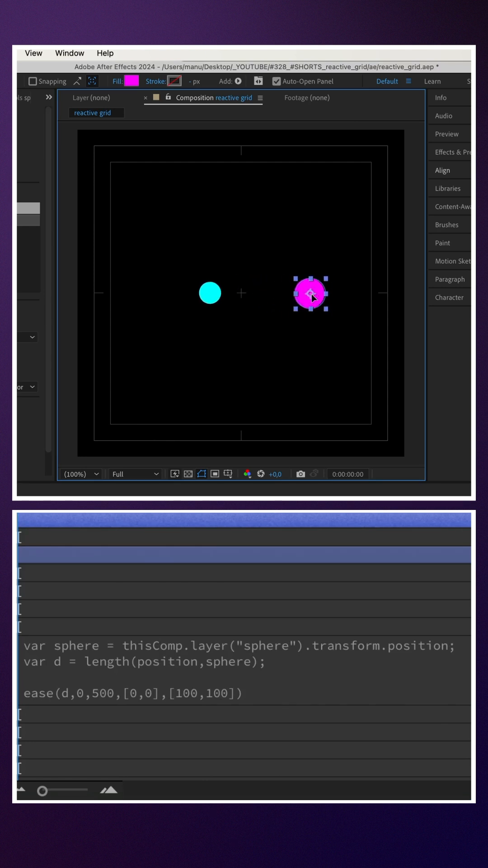